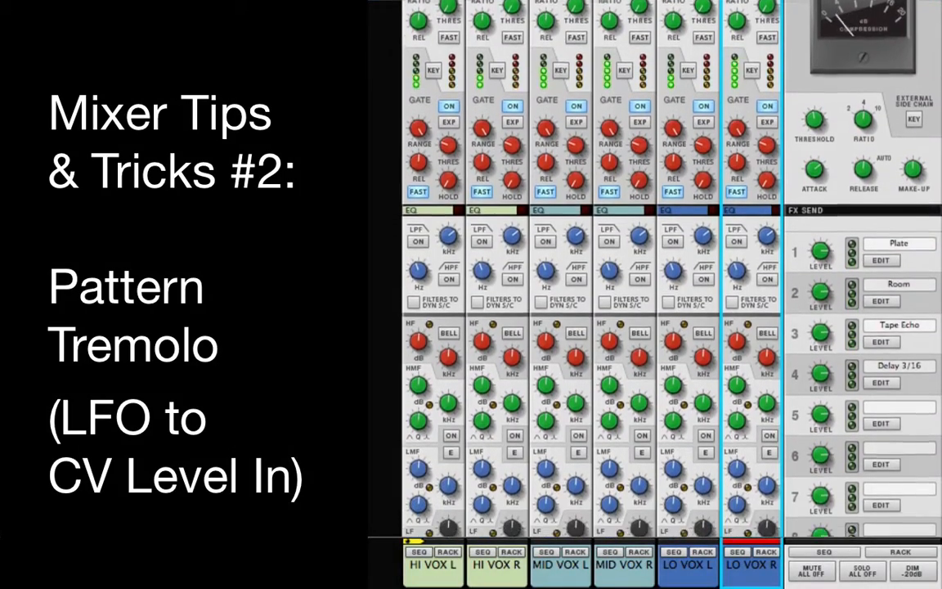
Scroll through the Tool Window's Devices list of instruments and effects.
scroll(down, 3)
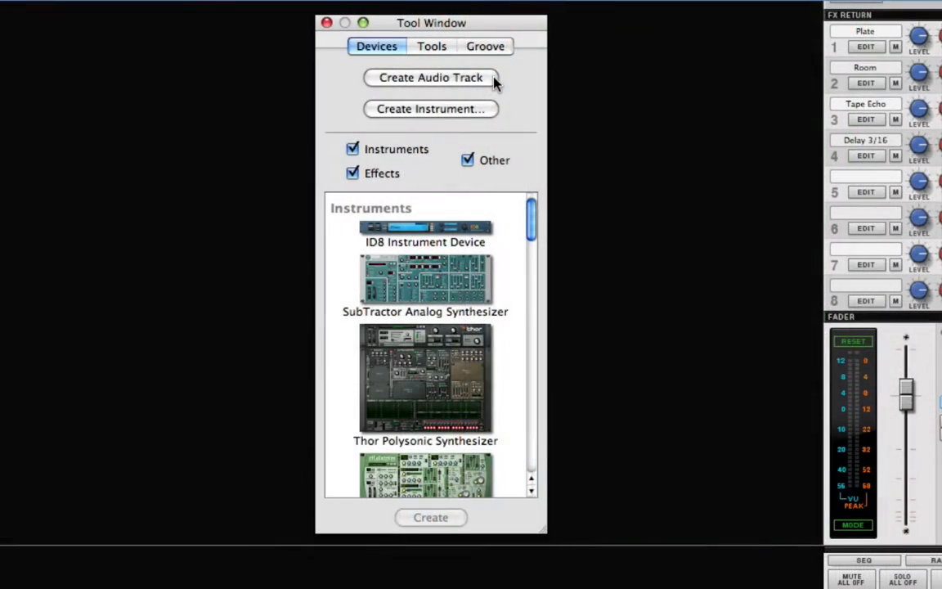
Create four audio tracks and unfold Audio Track 4's device panel.
click(430, 76)
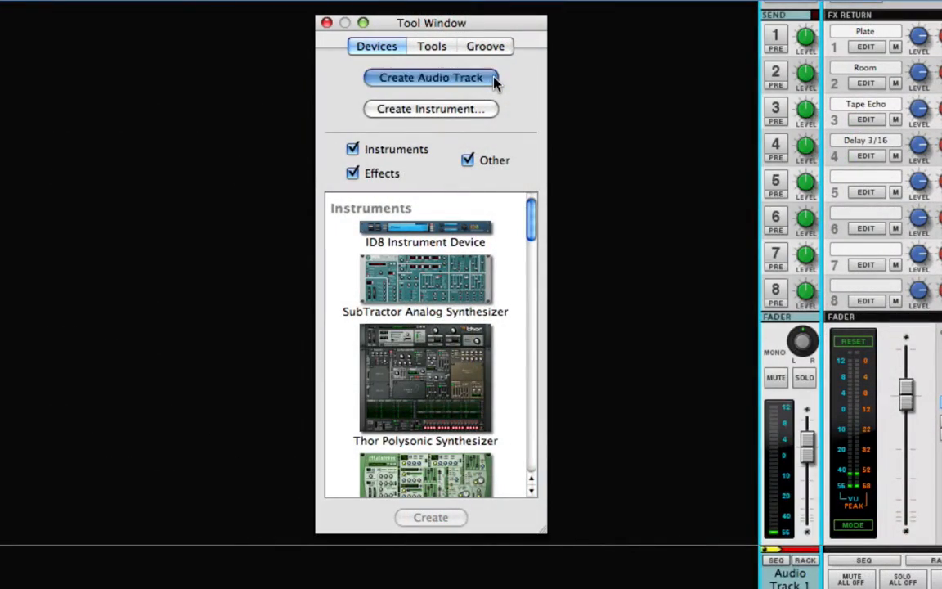
click(430, 77)
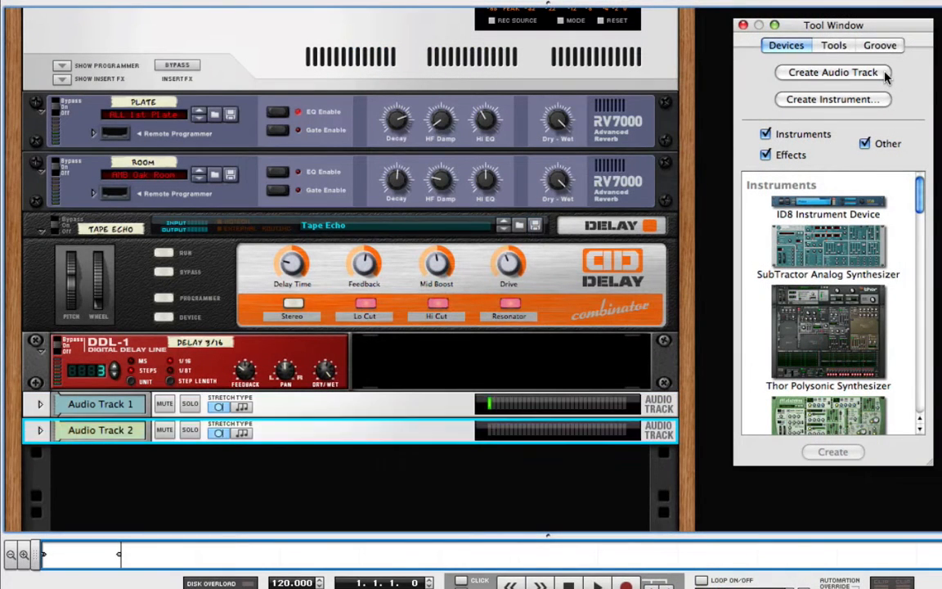
click(830, 72)
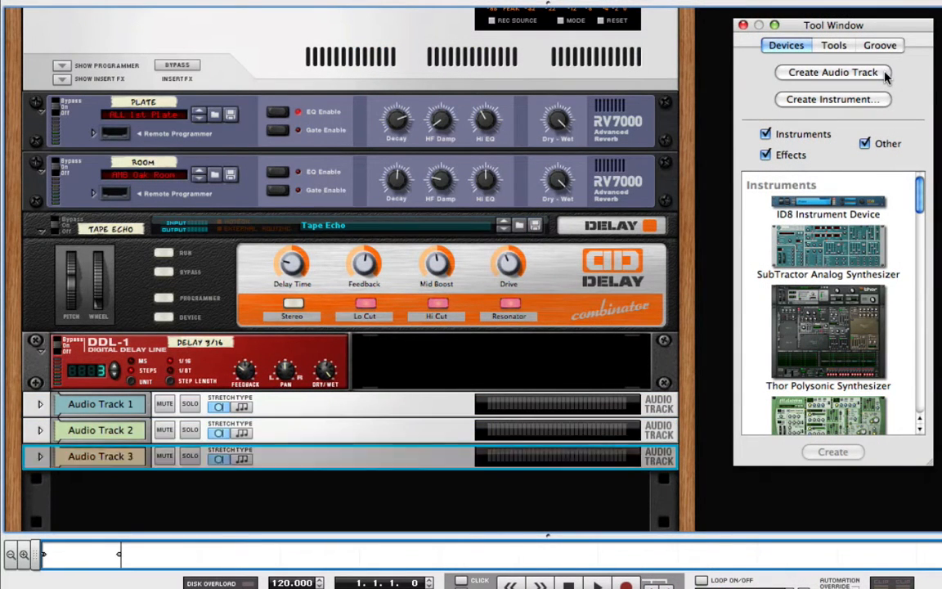
click(832, 72)
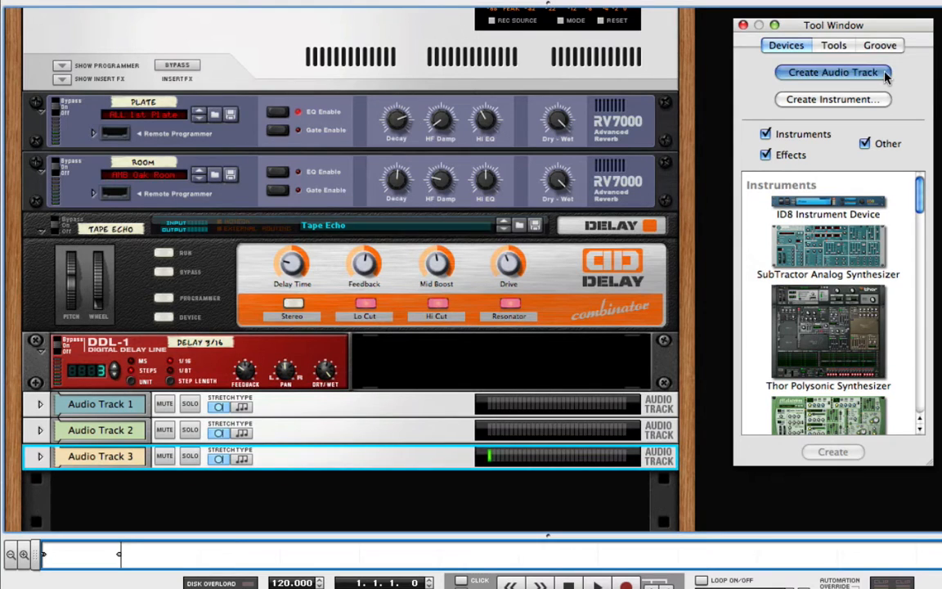
click(831, 72)
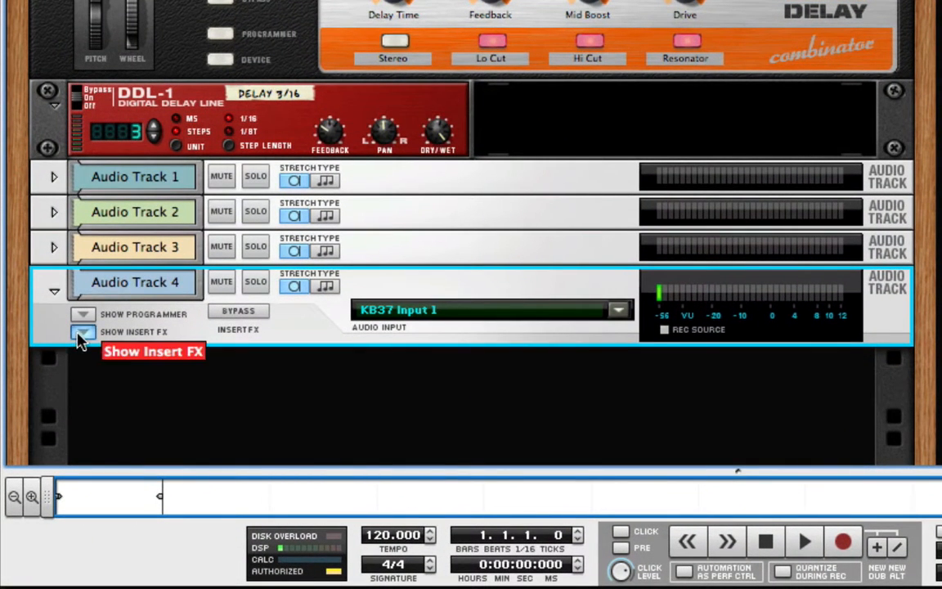
Reveal Audio Track 4's insert effects and routing area.
click(82, 332)
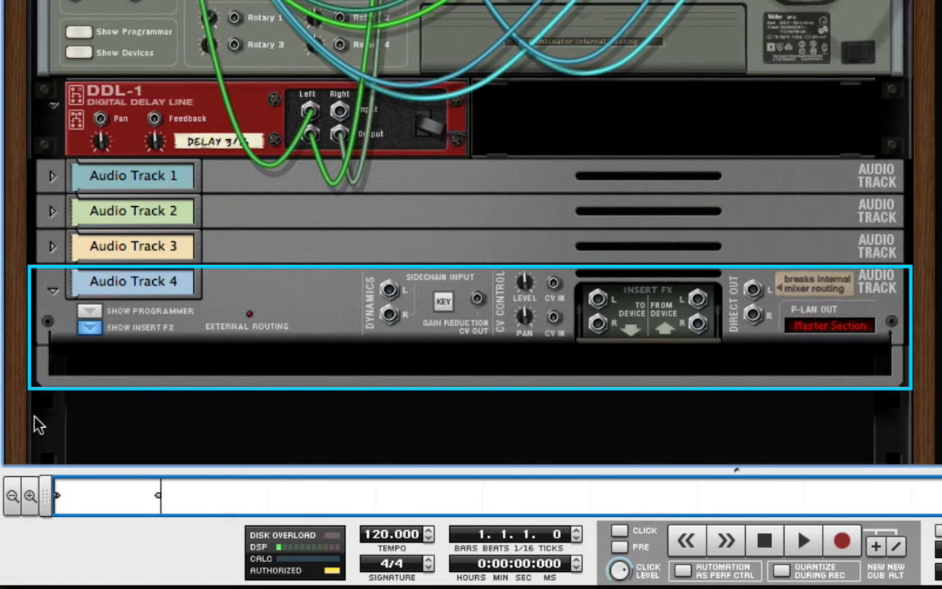
mouse_move(389, 455)
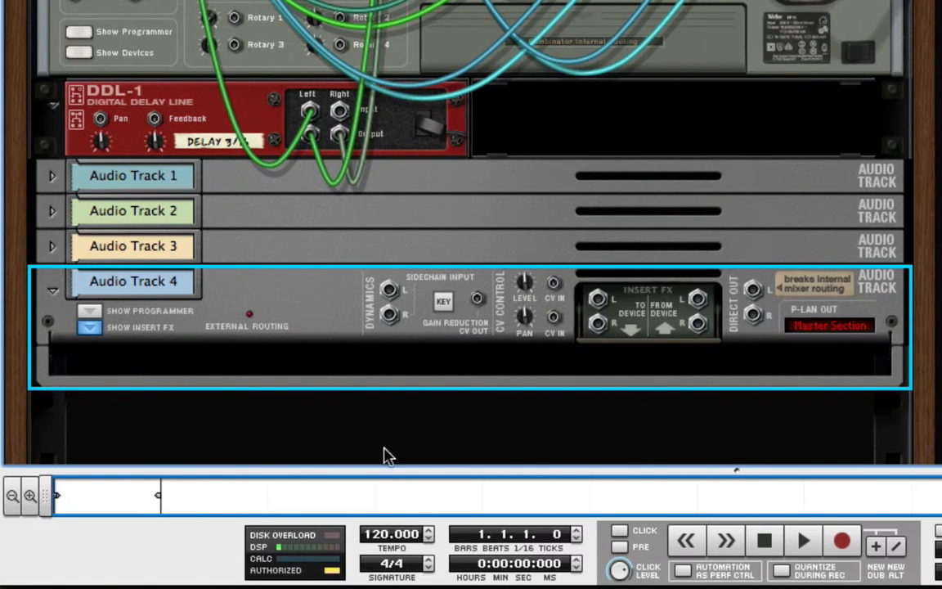
mouse_move(572, 291)
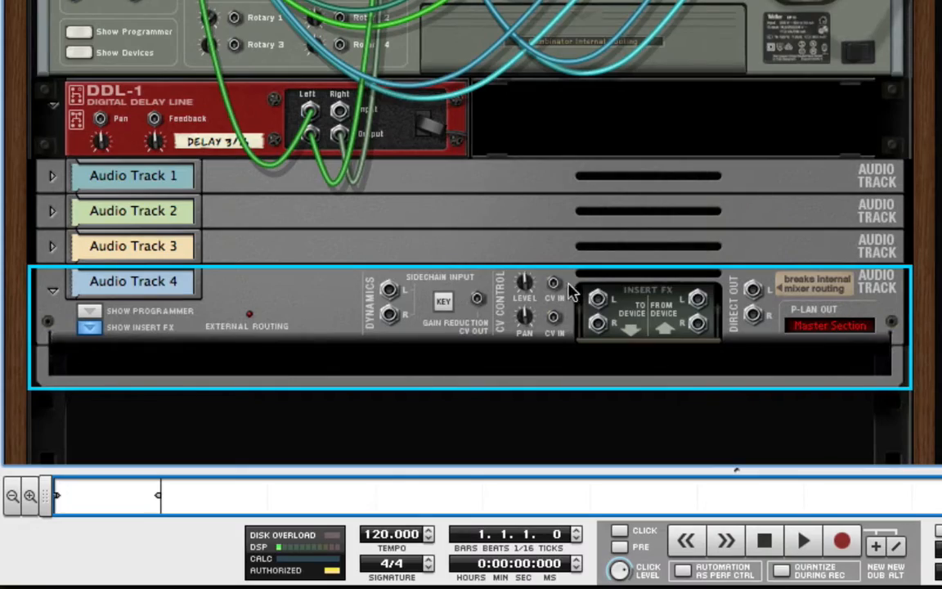
mouse_move(554, 288)
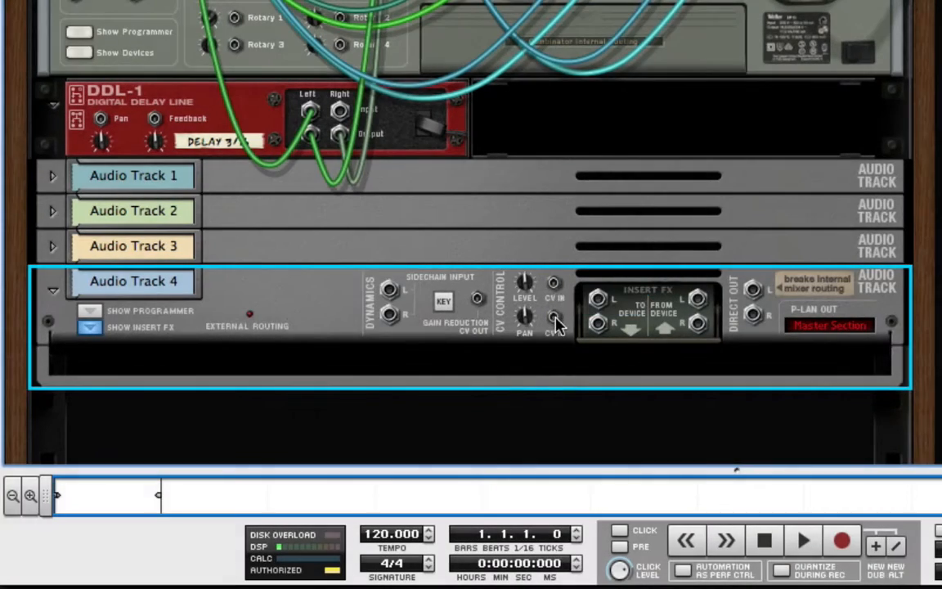
mouse_move(555, 319)
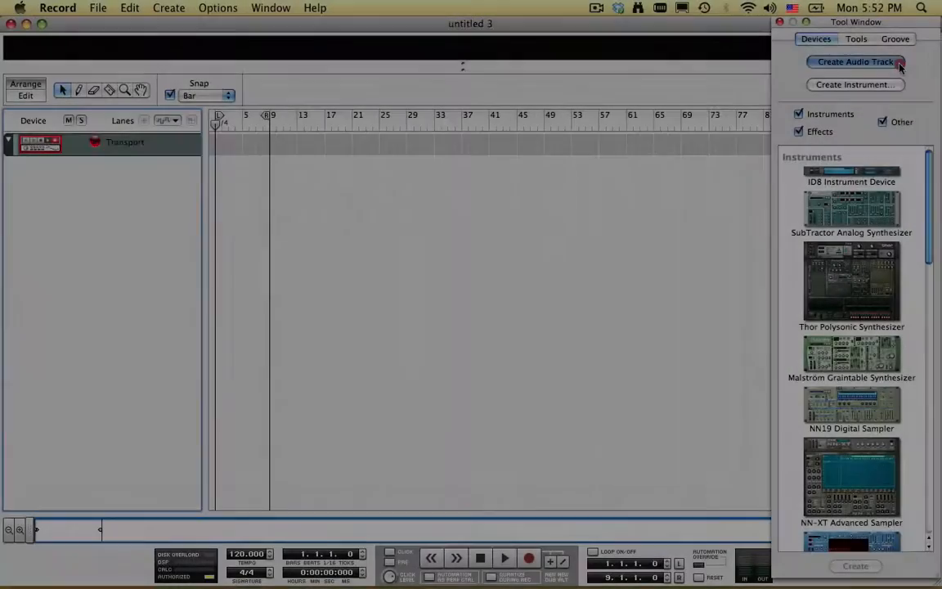
Create Audio Track 1 and insert a Line 6 Guitar Amp on it.
click(856, 62)
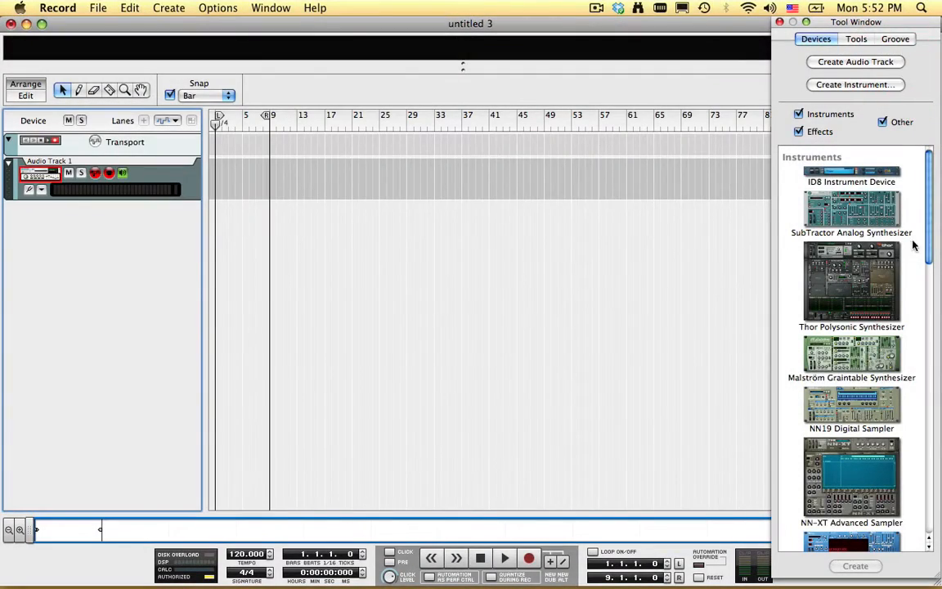
scroll(down, 3)
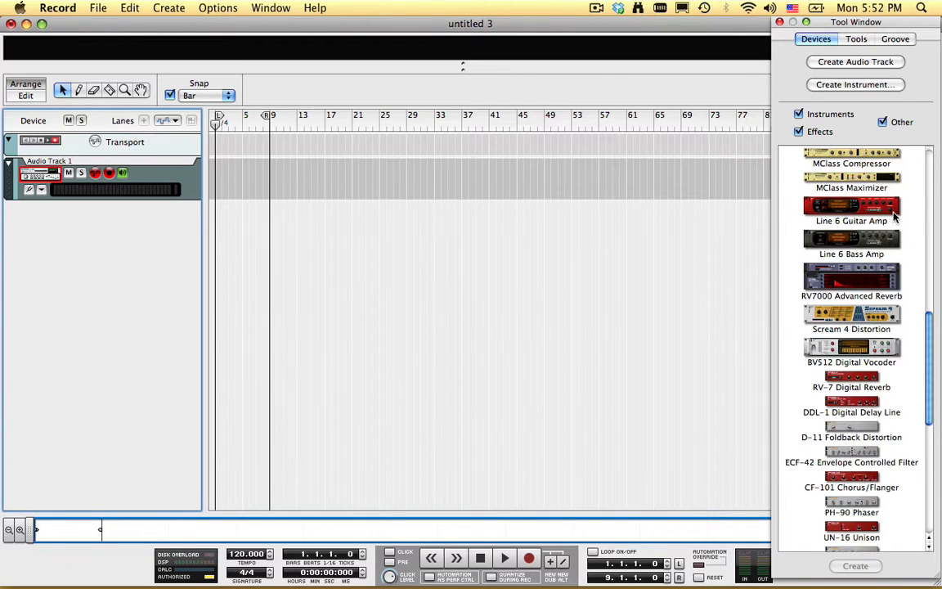
click(850, 209)
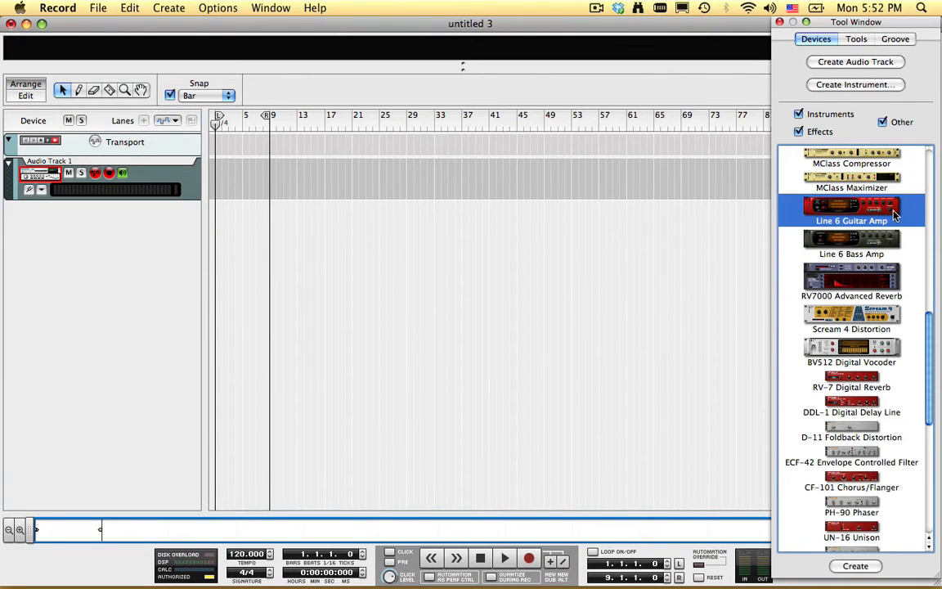
double_click(851, 209)
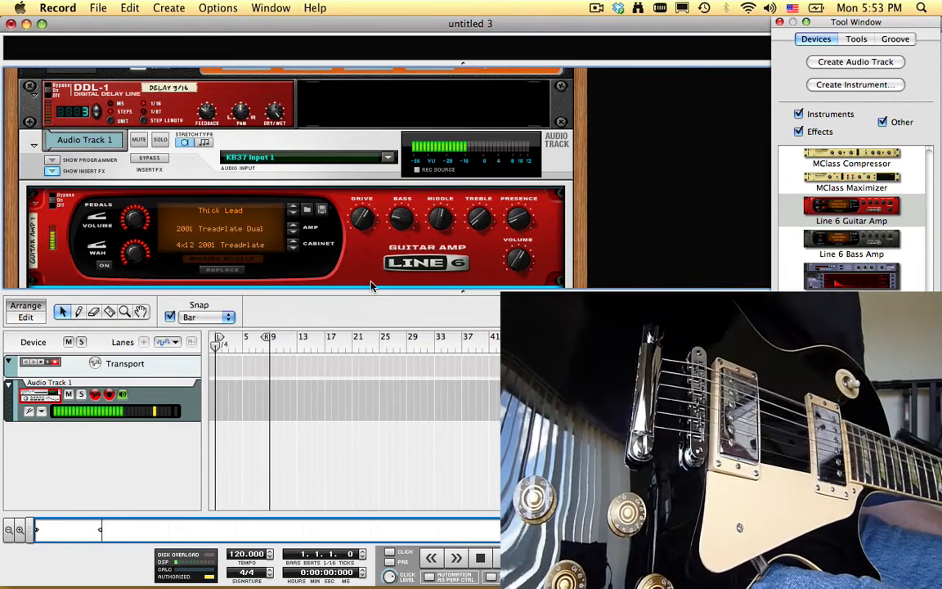
mouse_move(465, 233)
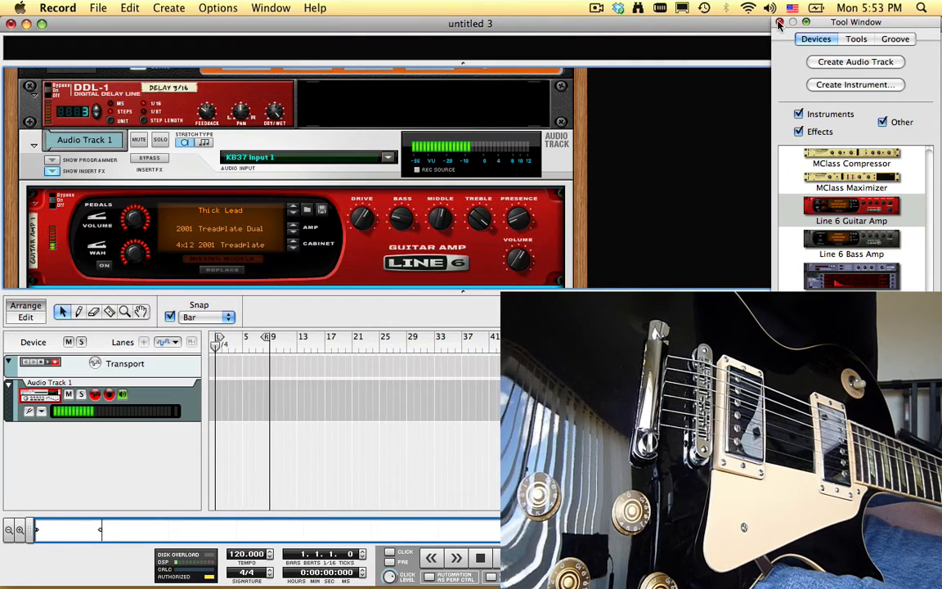
Close the Tool Window device palette.
click(779, 23)
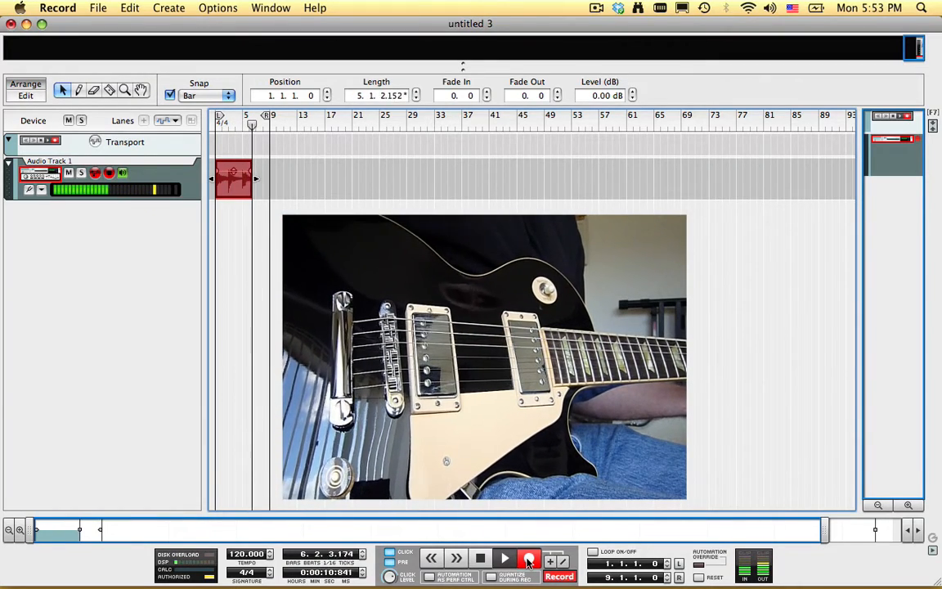
Stop the transport after recording the eight-bar guitar take on Audio Track 1.
click(504, 557)
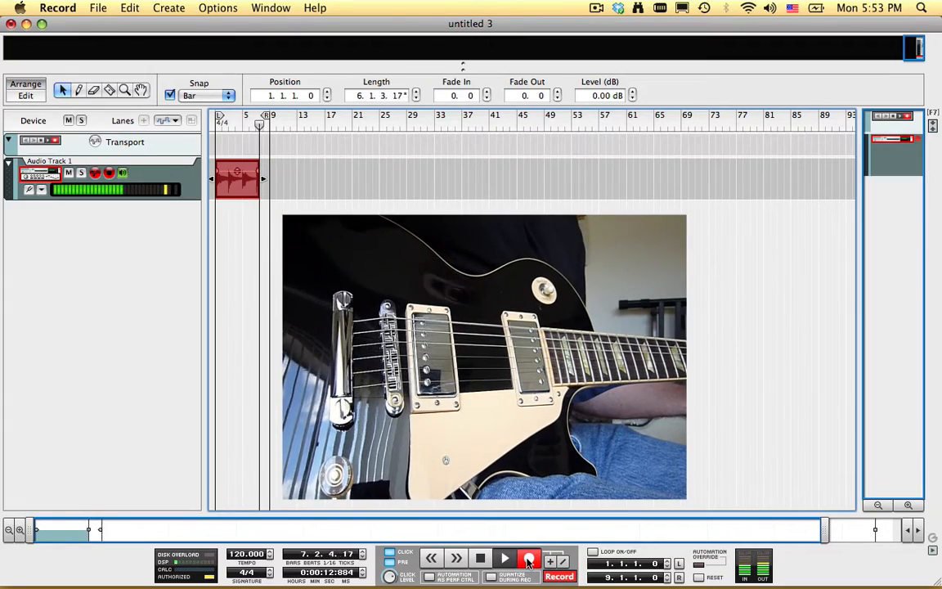
click(504, 557)
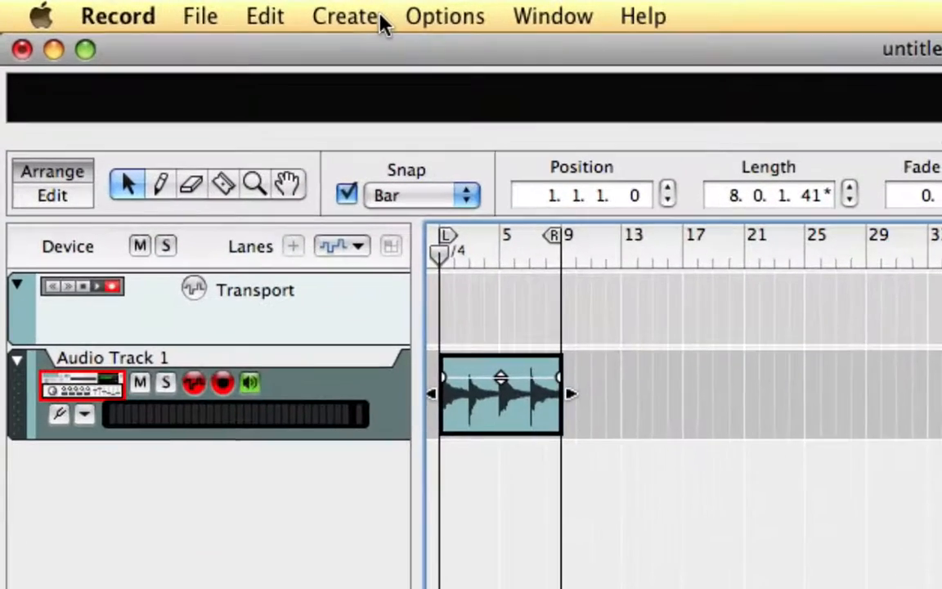
Add a SubTractor Analog Synthesizer from the Create menu.
click(345, 16)
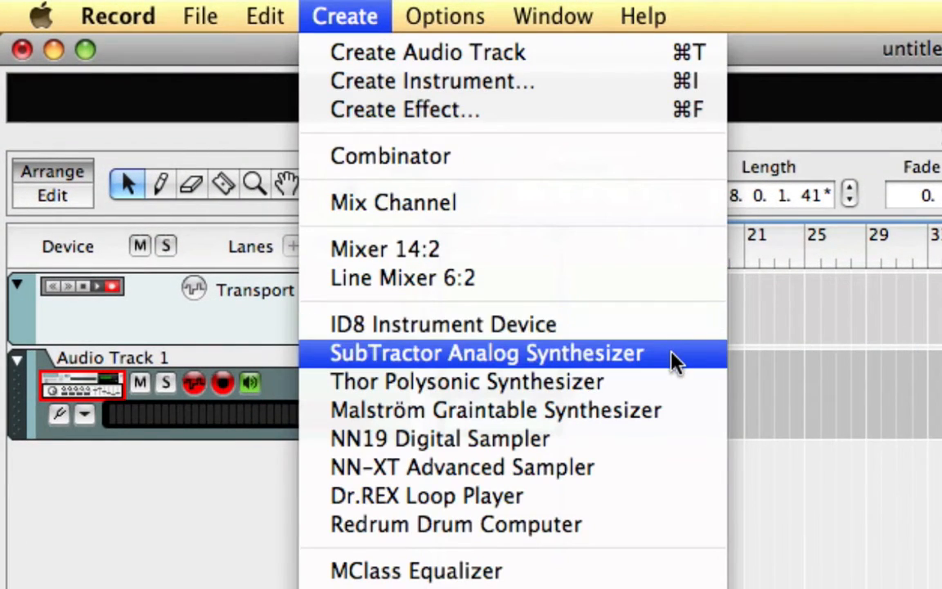
click(487, 353)
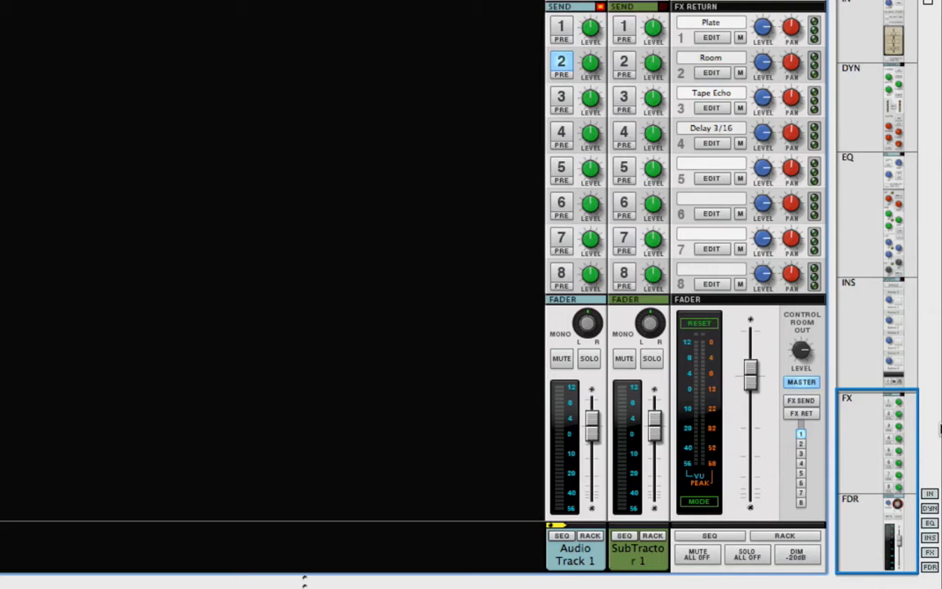
mouse_move(693, 527)
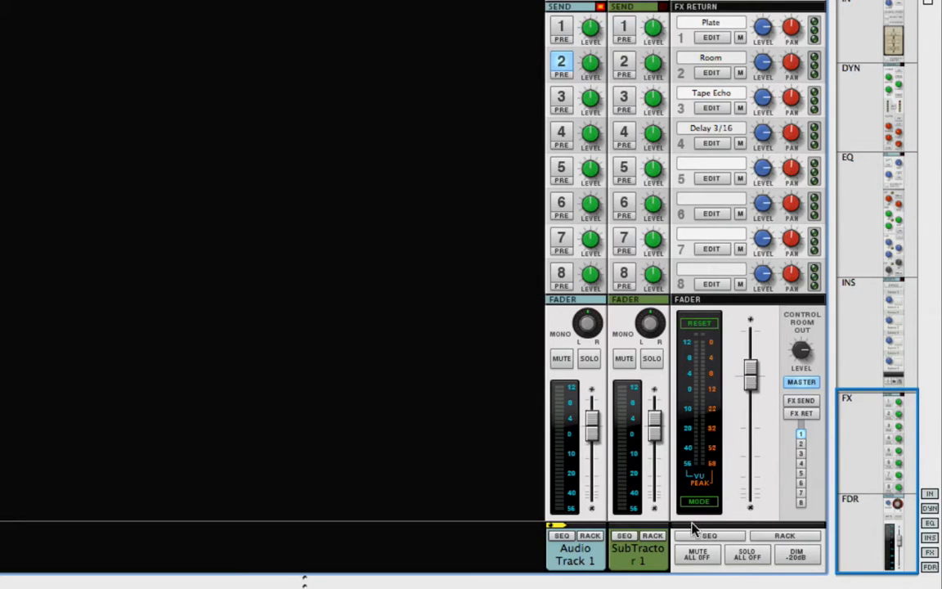
Delete only the SubTractor's mix channel, keeping the synthesizer.
click(638, 547)
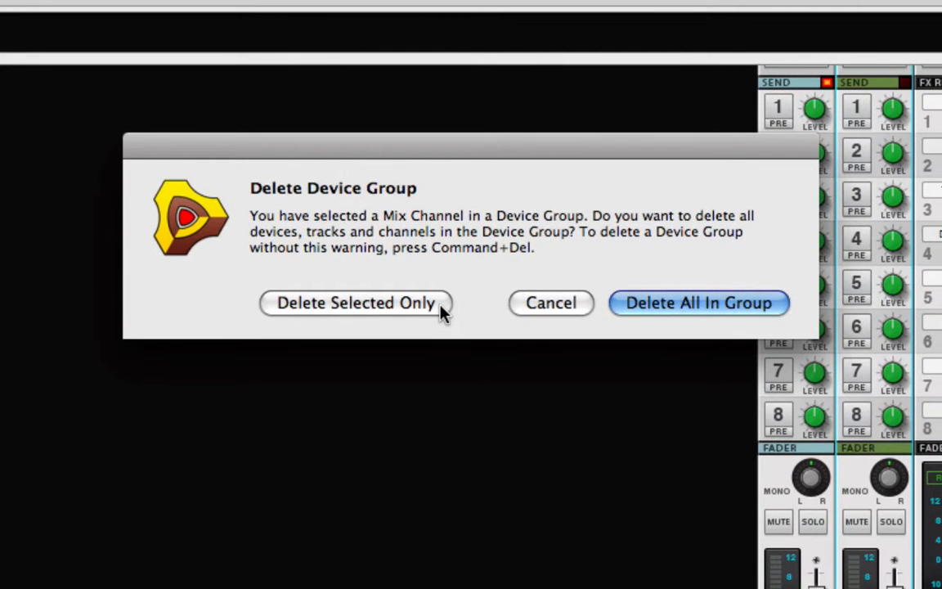
click(357, 302)
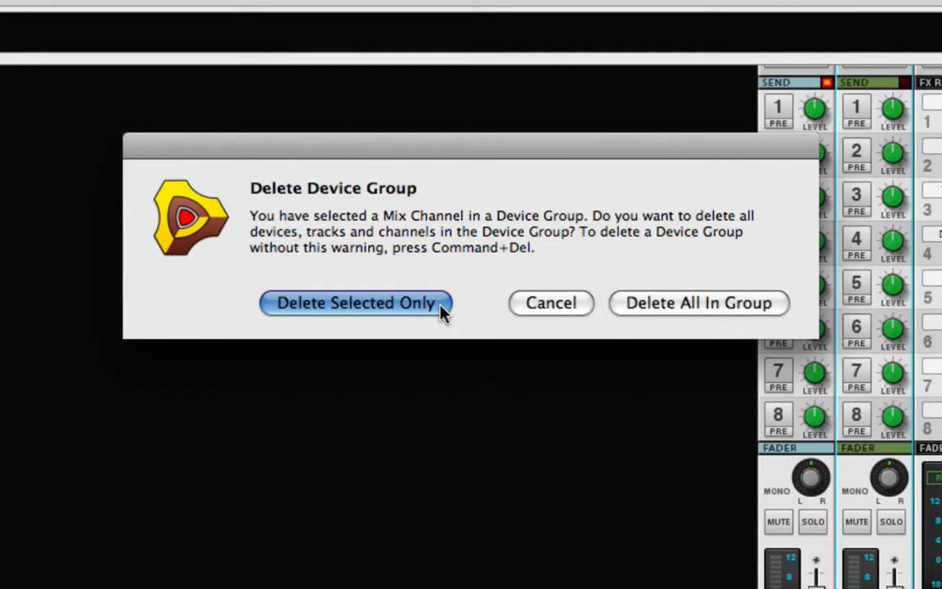
click(356, 302)
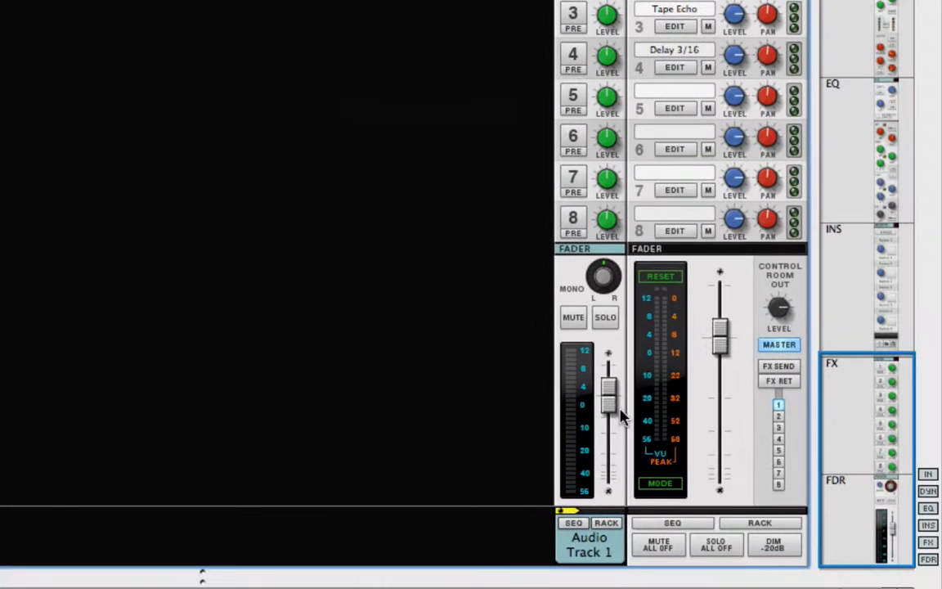
Lower Audio Track 1's fader to about −24 dB.
drag(609, 401, 608, 458)
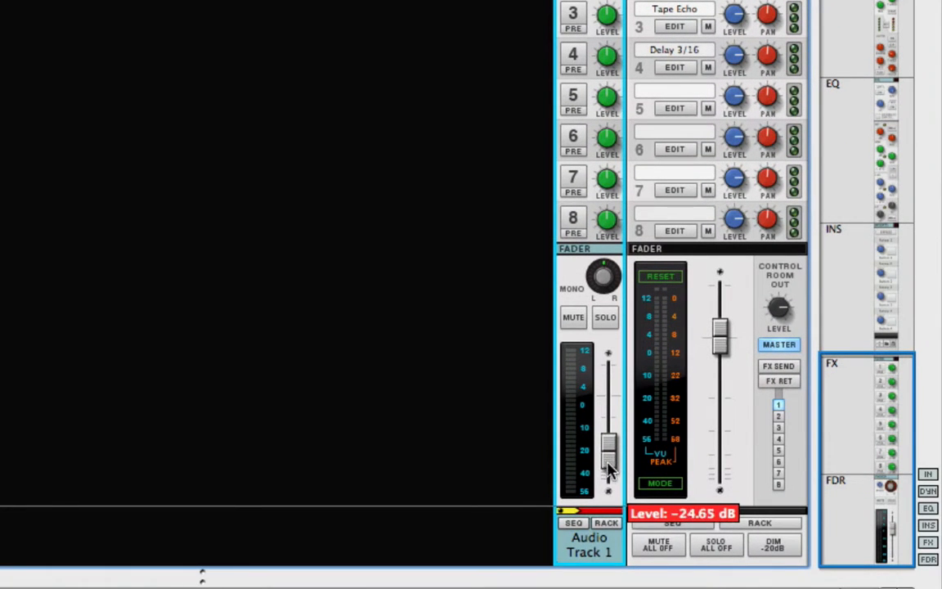
drag(609, 445, 609, 472)
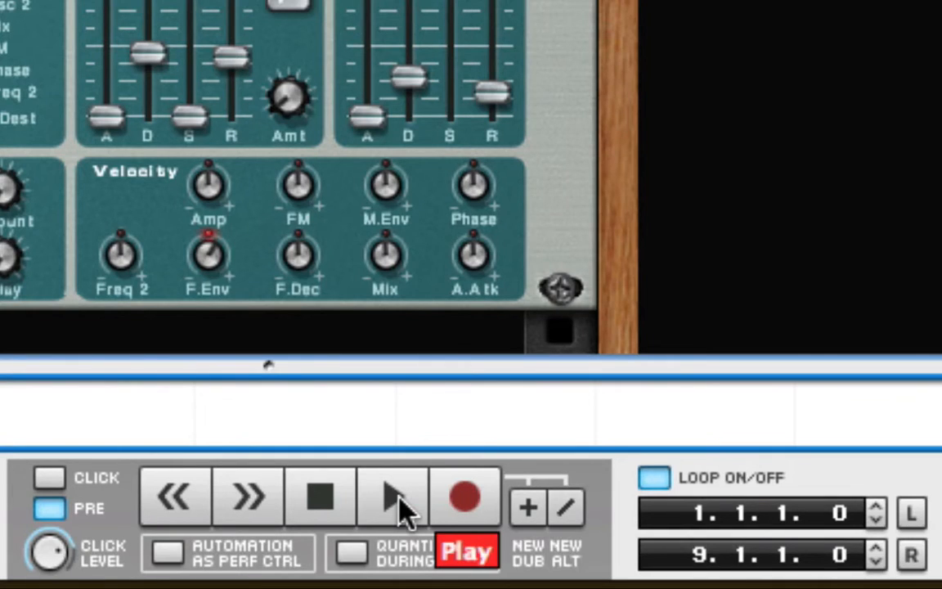
Play the song and sweep the SubTractor LFO1 Rate, leaving it around 50.
click(396, 497)
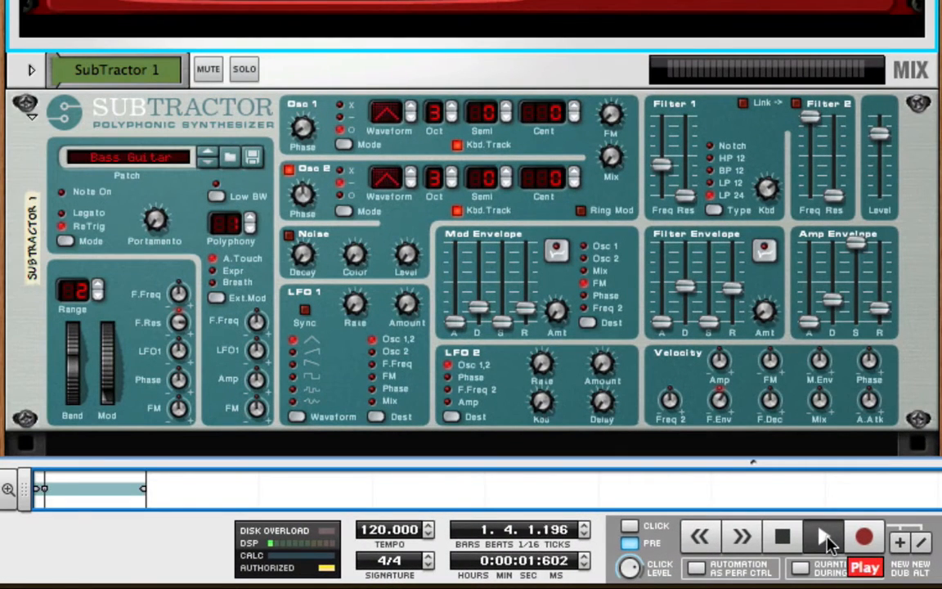
click(821, 536)
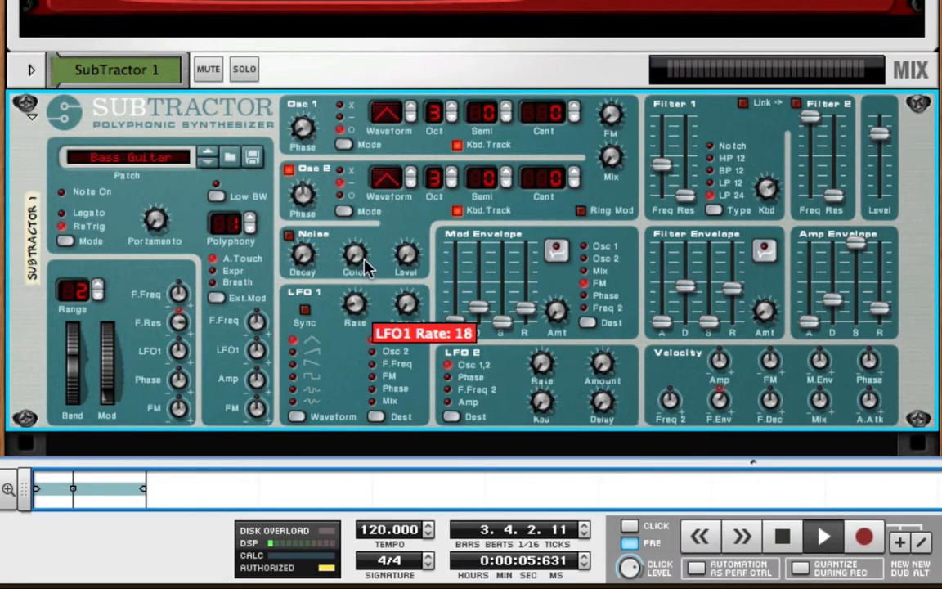
drag(354, 309, 374, 188)
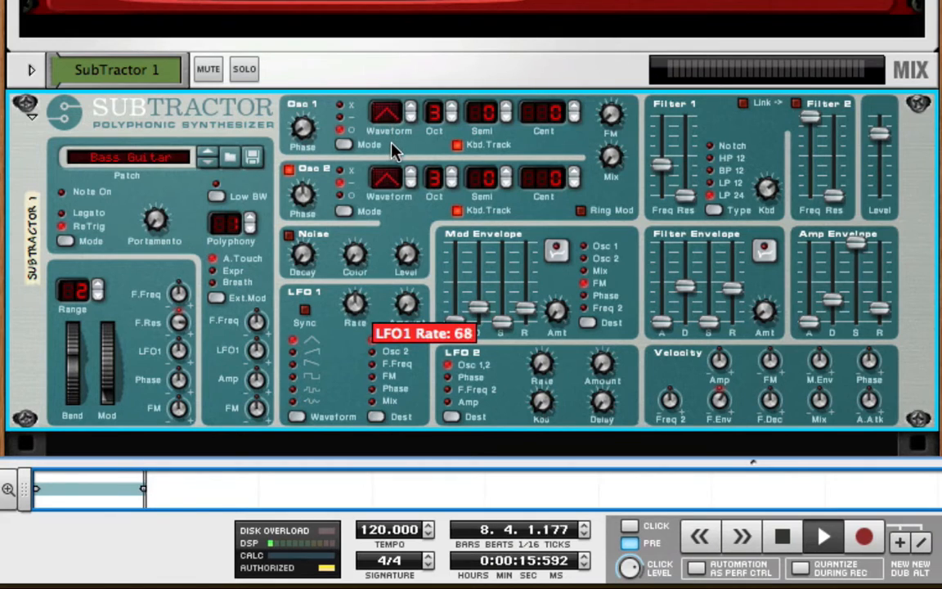
click(294, 350)
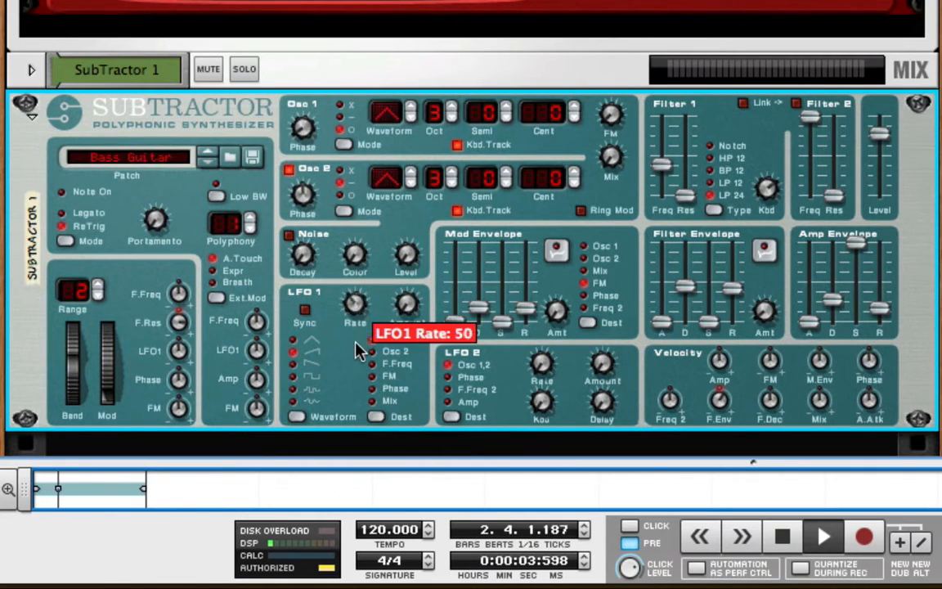
drag(360, 307, 360, 335)
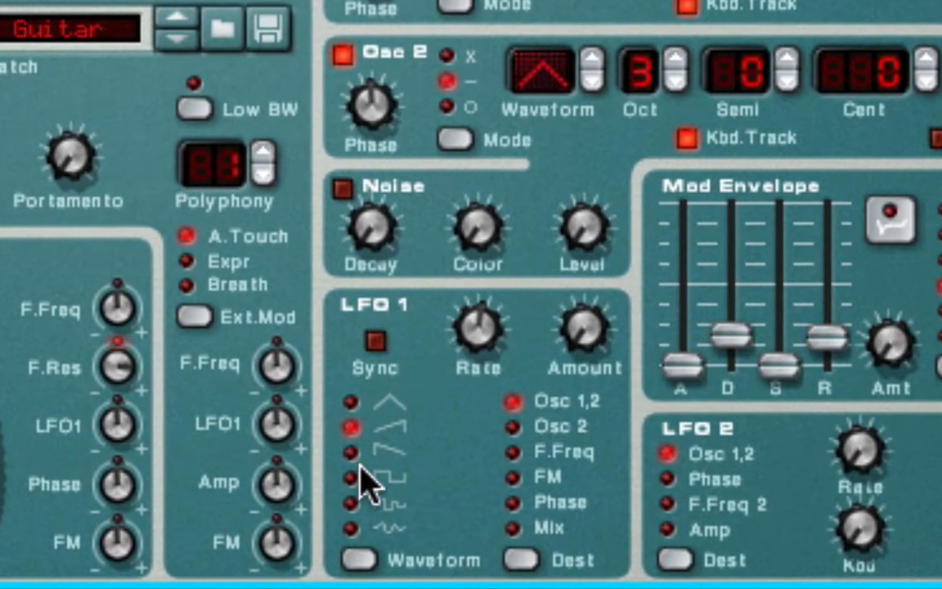
mouse_move(477, 335)
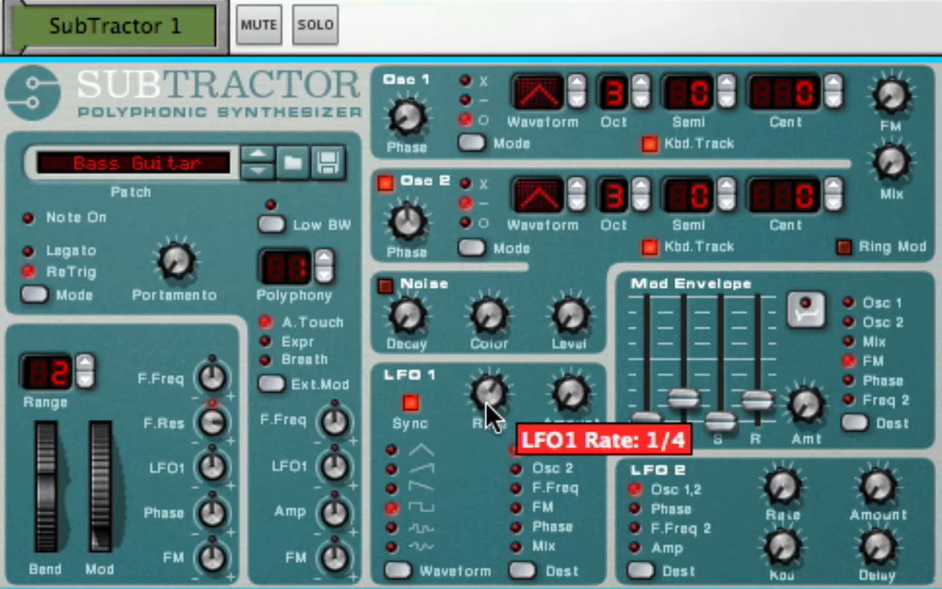
Drag the synced LFO1 Rate knob to step it to a note division such as 1/4.
drag(491, 417, 490, 380)
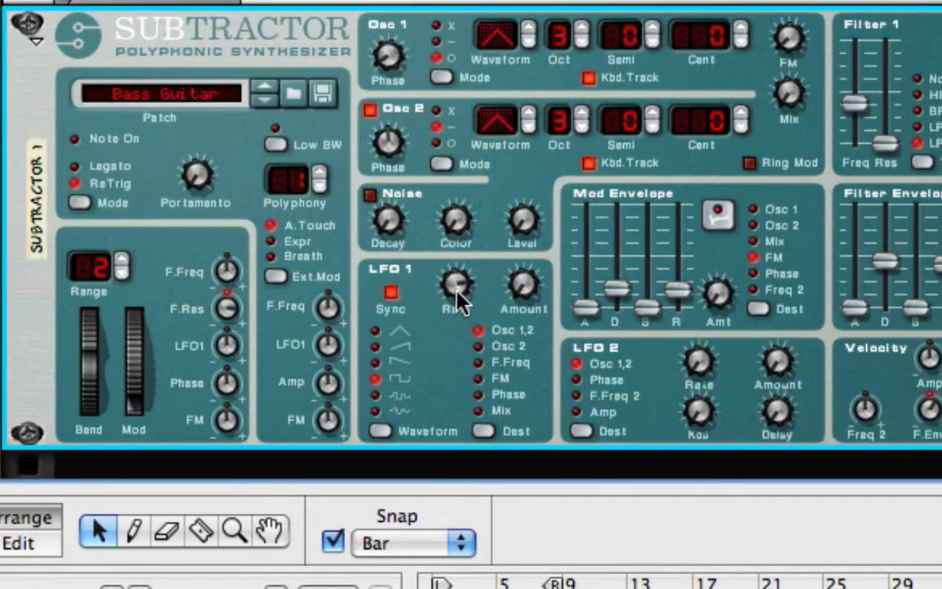
Create an LFO1 Rate automation lane under SubTractor 1 via Edit Automation.
right_click(455, 287)
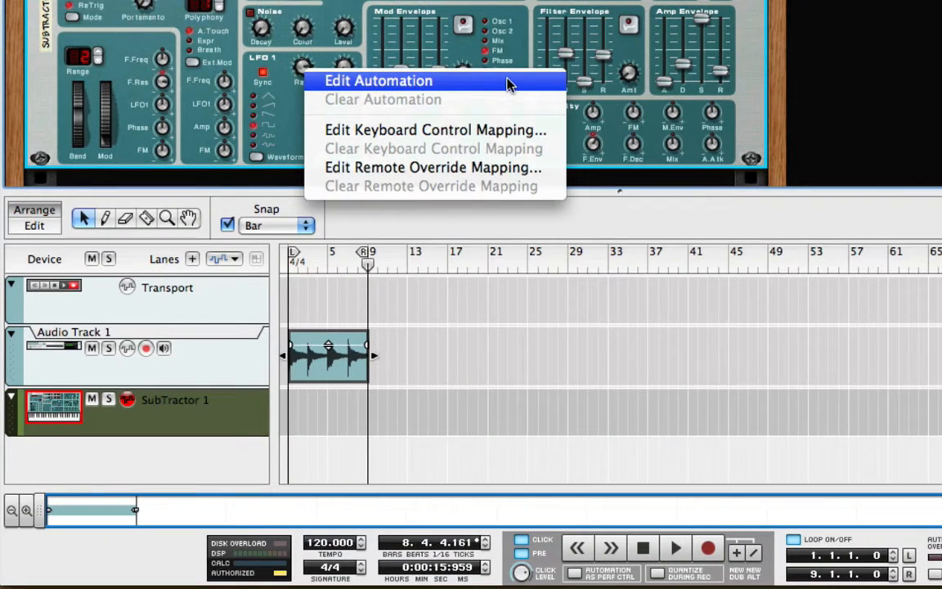
click(377, 80)
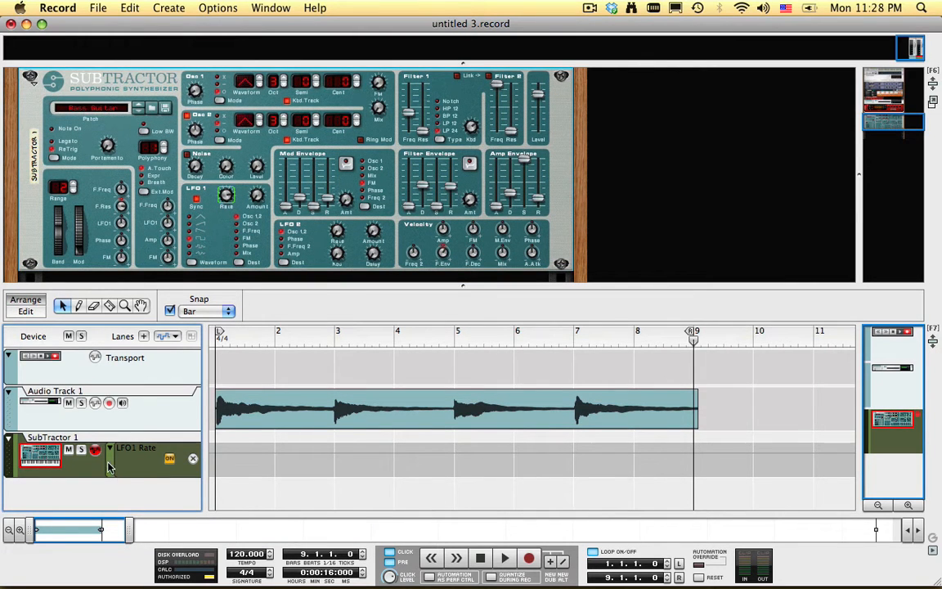
right_click(106, 466)
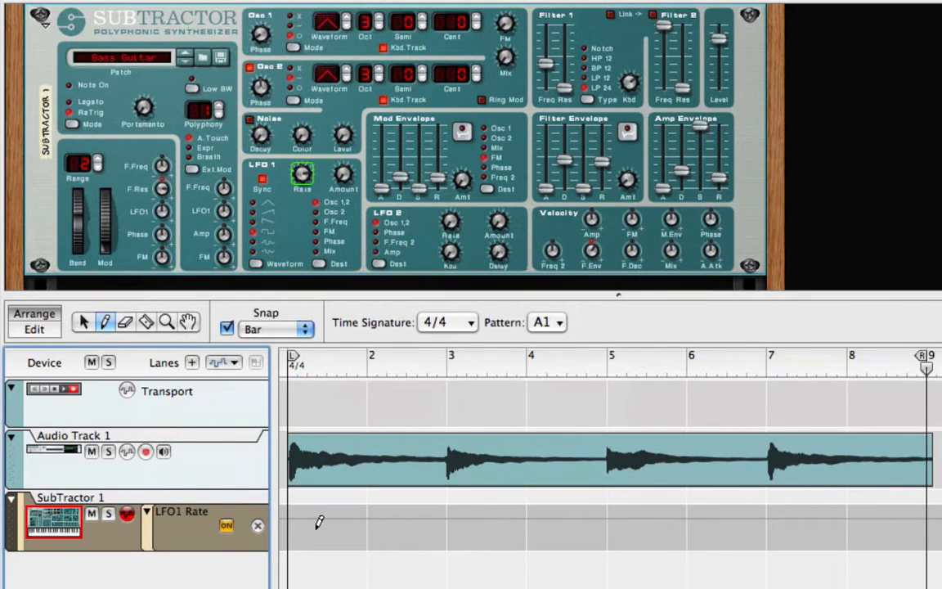
Draw five one-bar automation clips across bars 1–5 of the LFO1 Rate lane.
drag(294, 527, 523, 527)
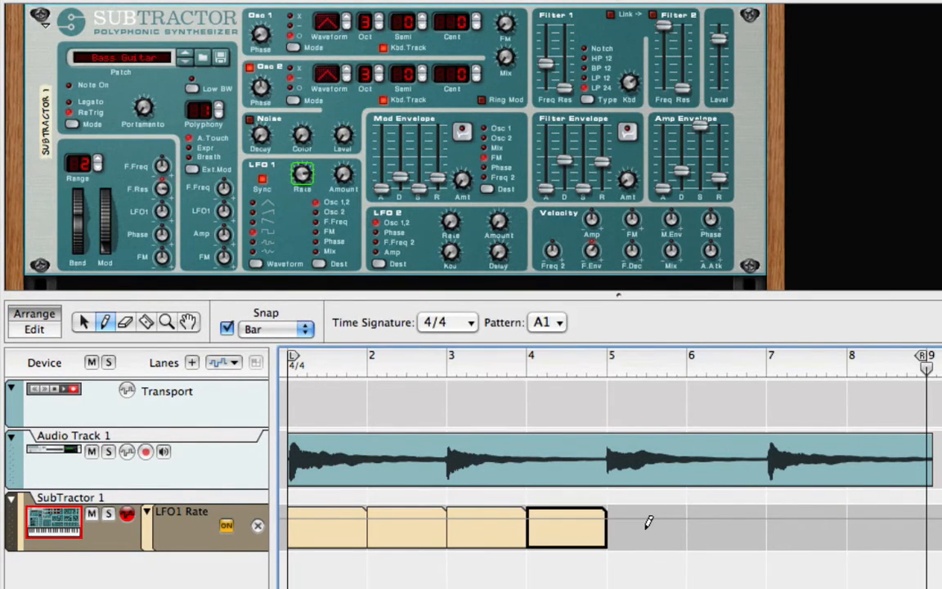
click(646, 527)
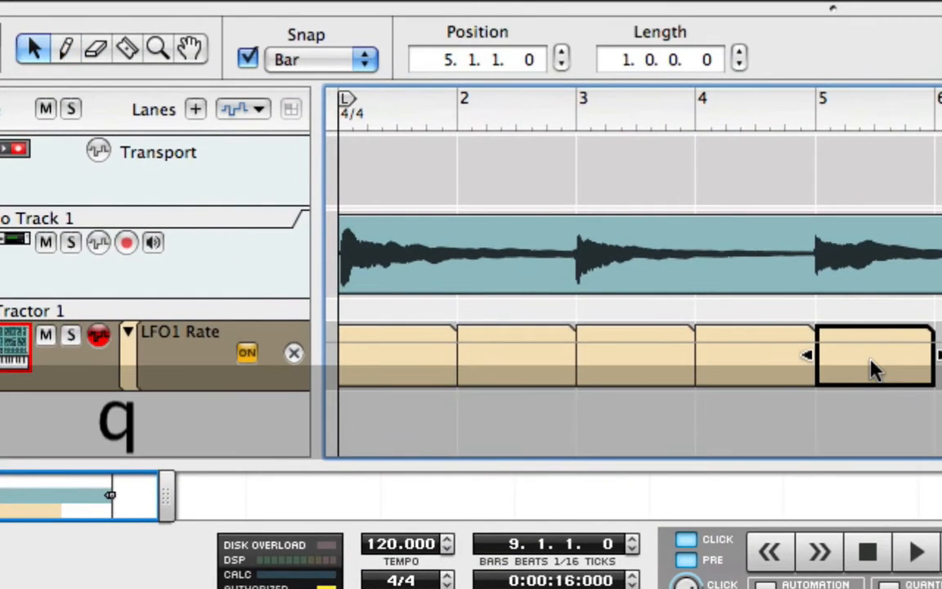
click(157, 47)
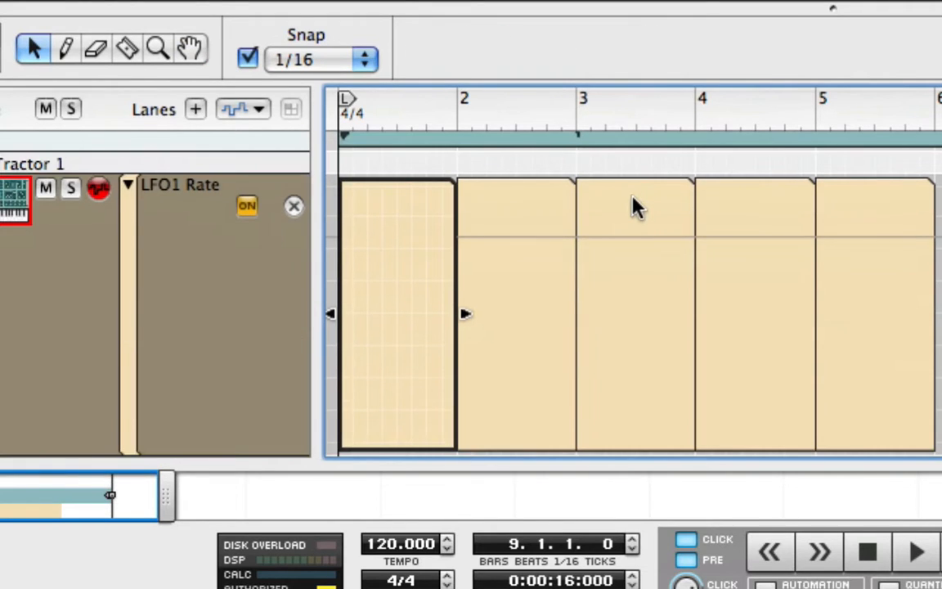
mouse_move(575, 226)
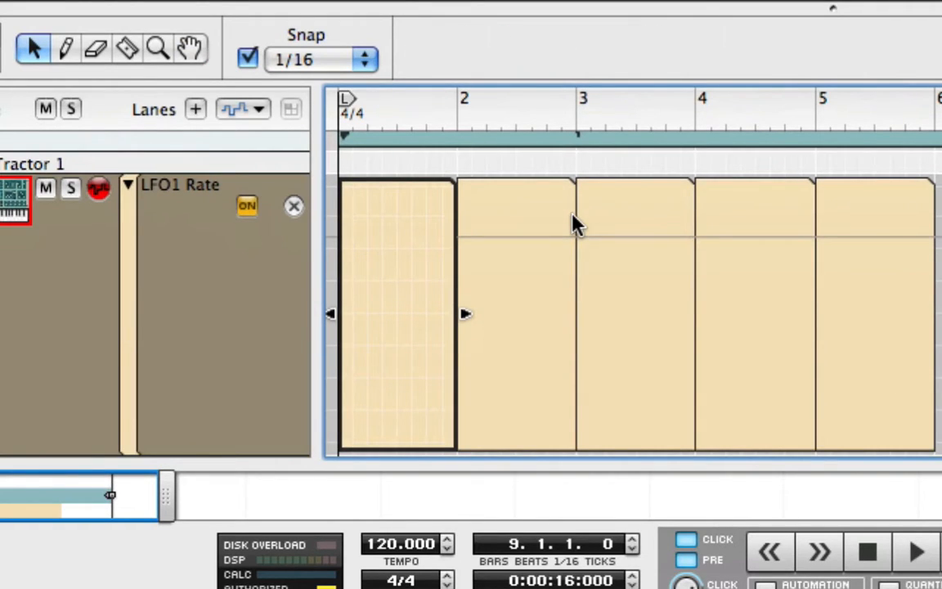
Pencil a rate point into the first clip and raise its value to 82.
click(65, 49)
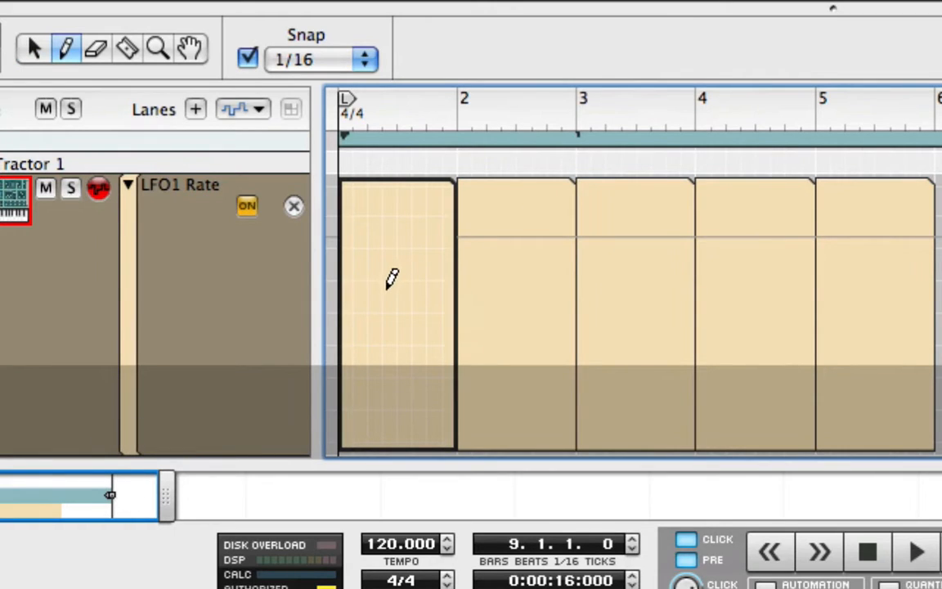
click(379, 293)
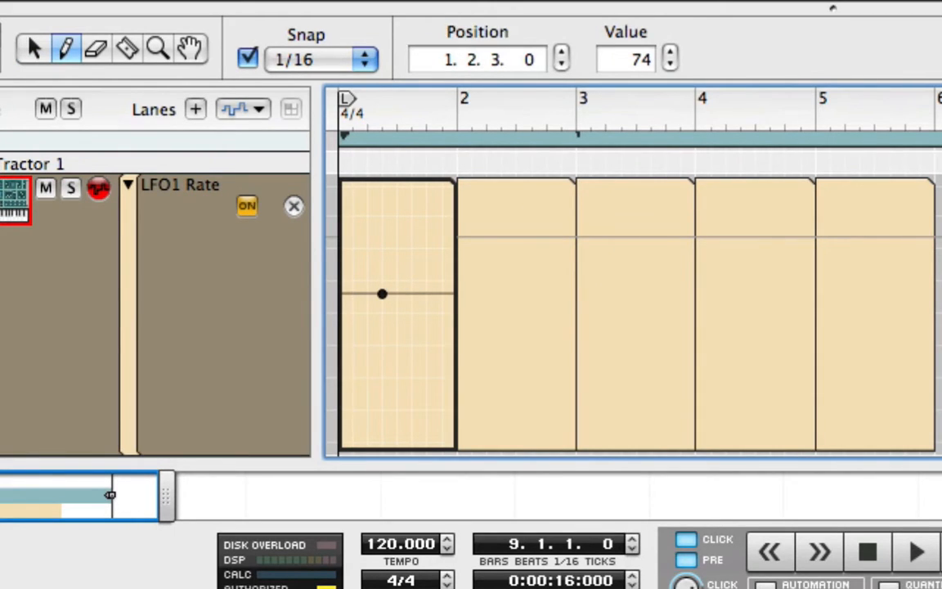
click(457, 98)
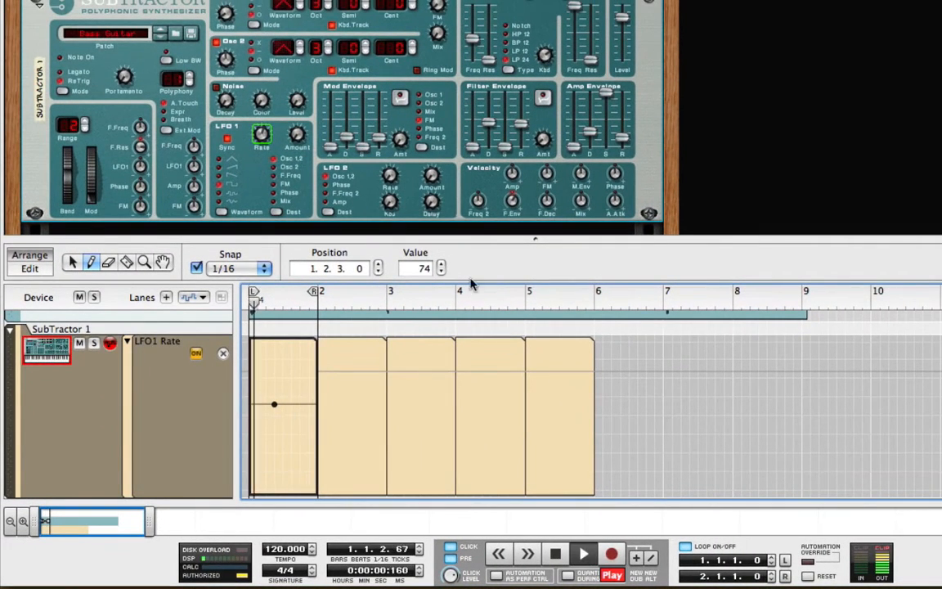
click(441, 264)
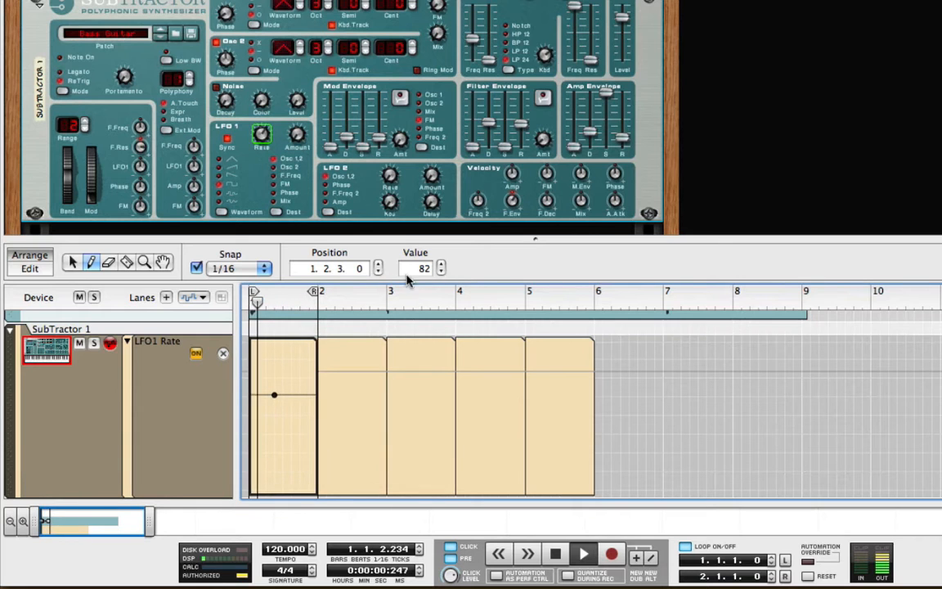
click(383, 291)
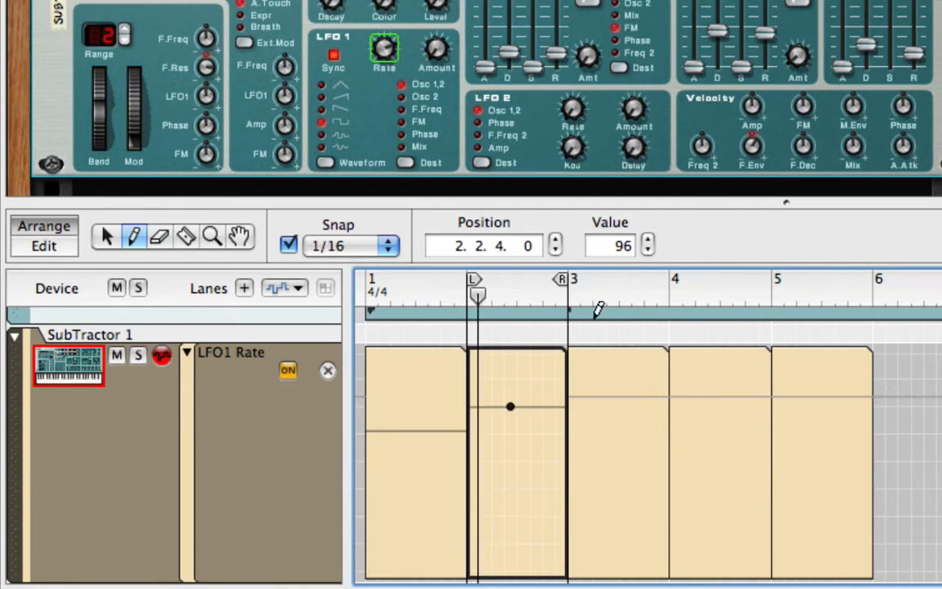
Raise the rate level in the following clips, heading toward 127 in the fifth.
drag(565, 279, 669, 280)
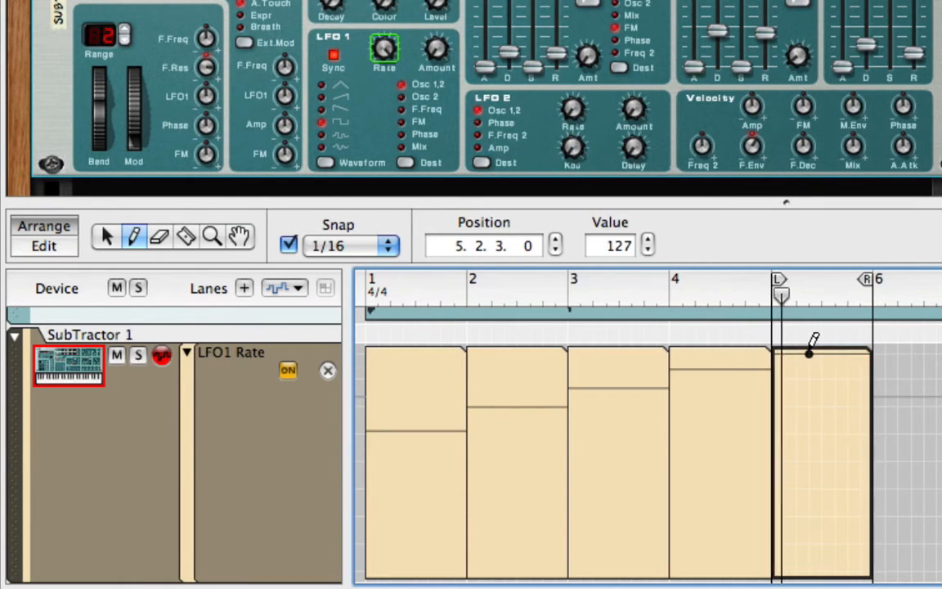
mouse_move(851, 237)
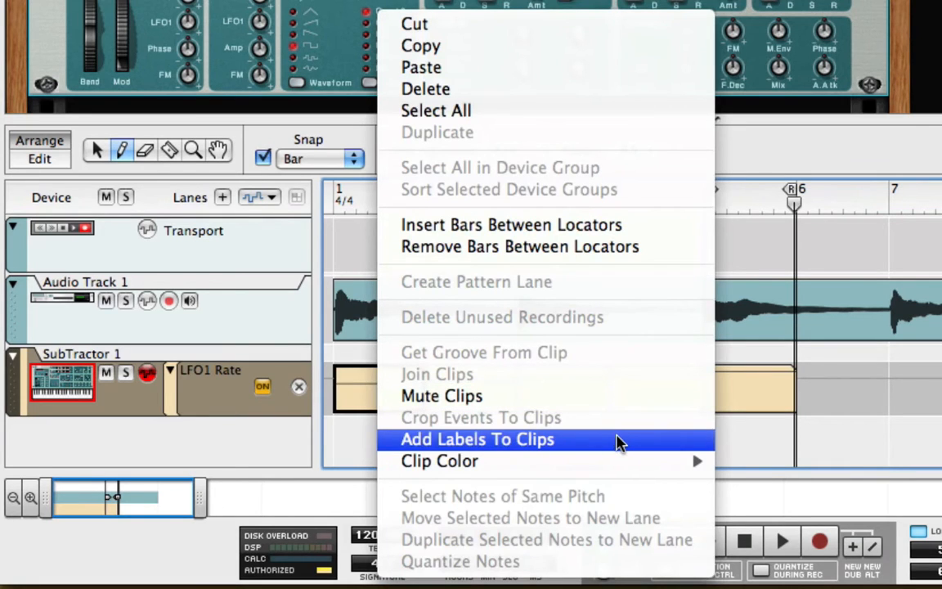
Add labels to the LFO1 Rate clips, typing 4 on the first and moving to the next.
click(477, 438)
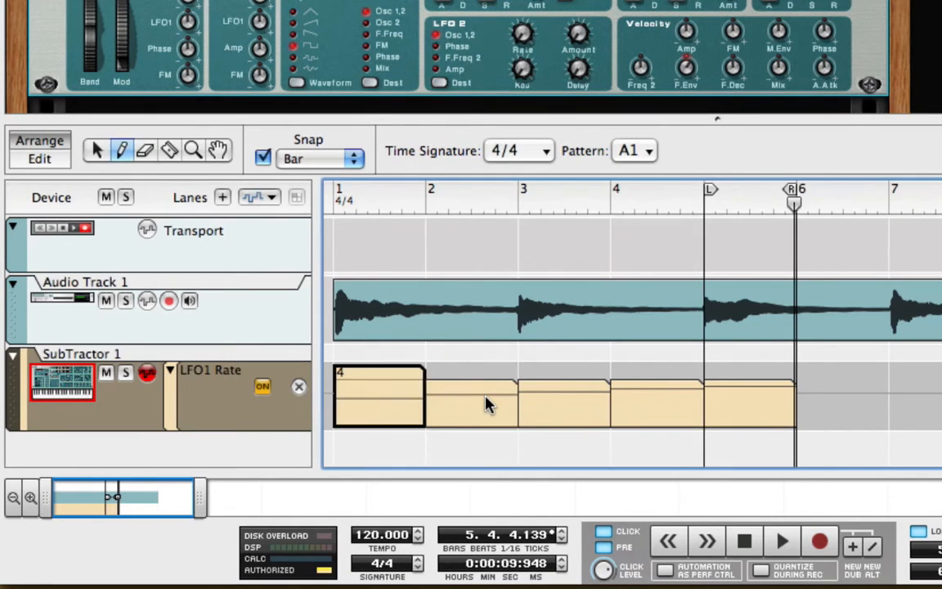
click(471, 400)
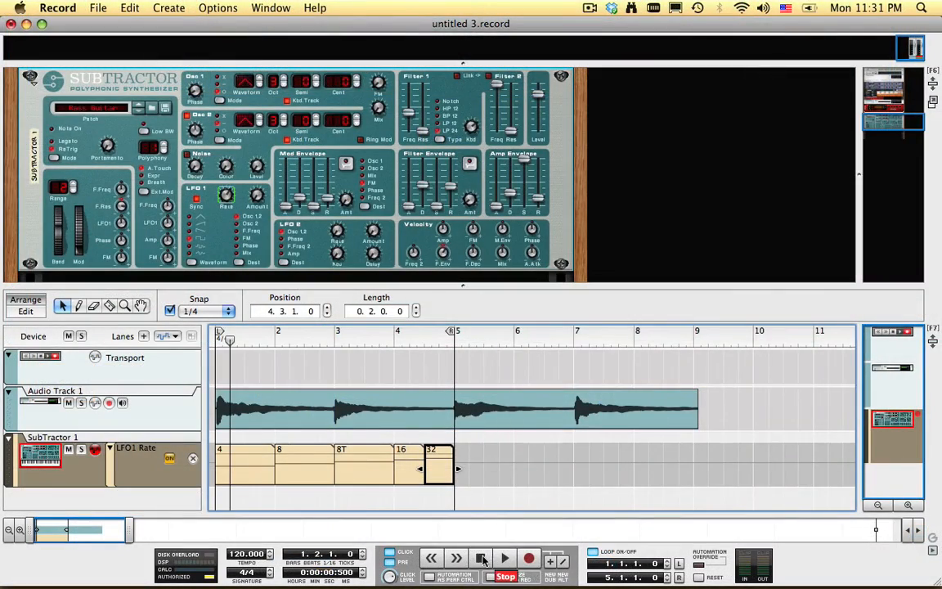
Play the song so the tremolo steps through the labelled 4, 8, 8T and 16 clips.
click(504, 560)
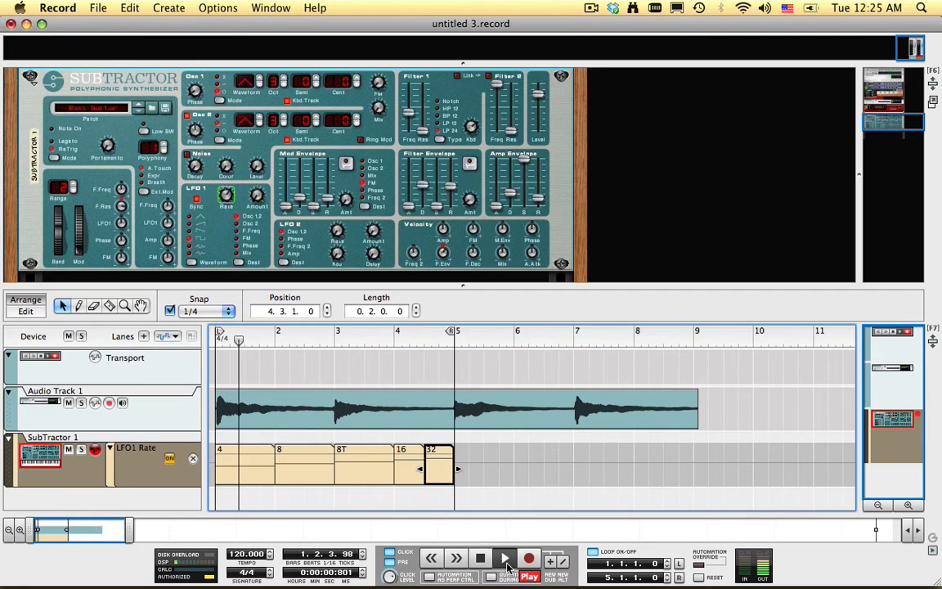
click(504, 557)
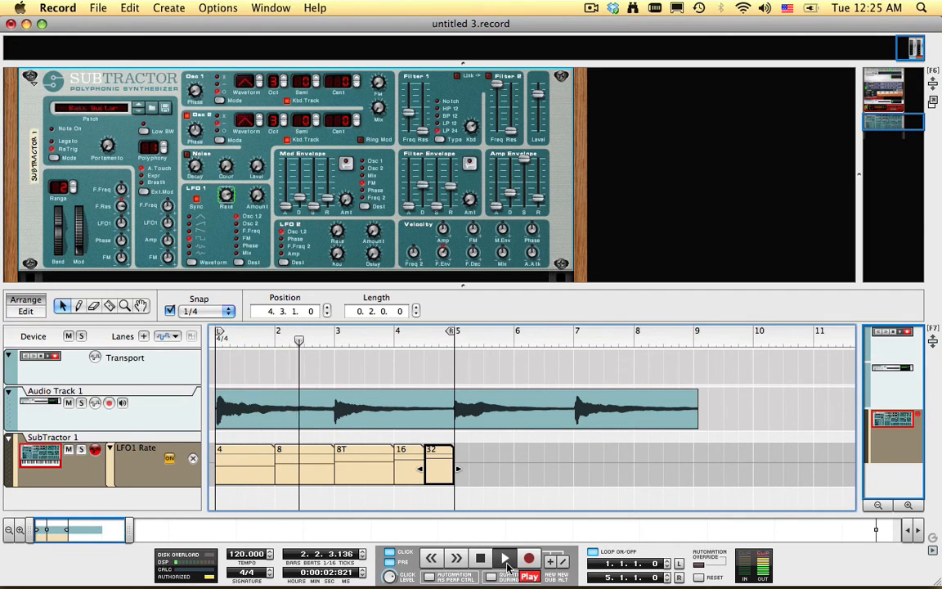
click(504, 559)
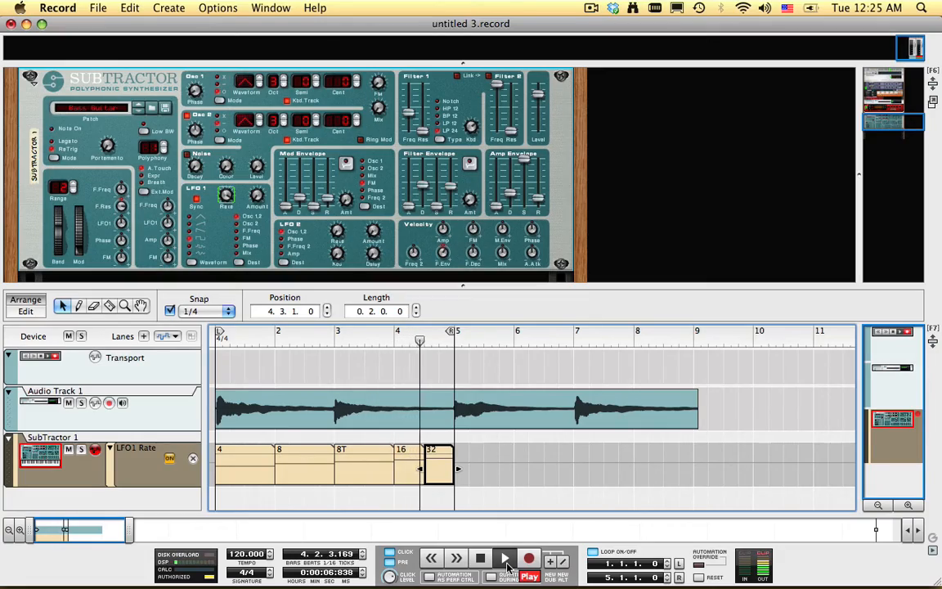
click(504, 560)
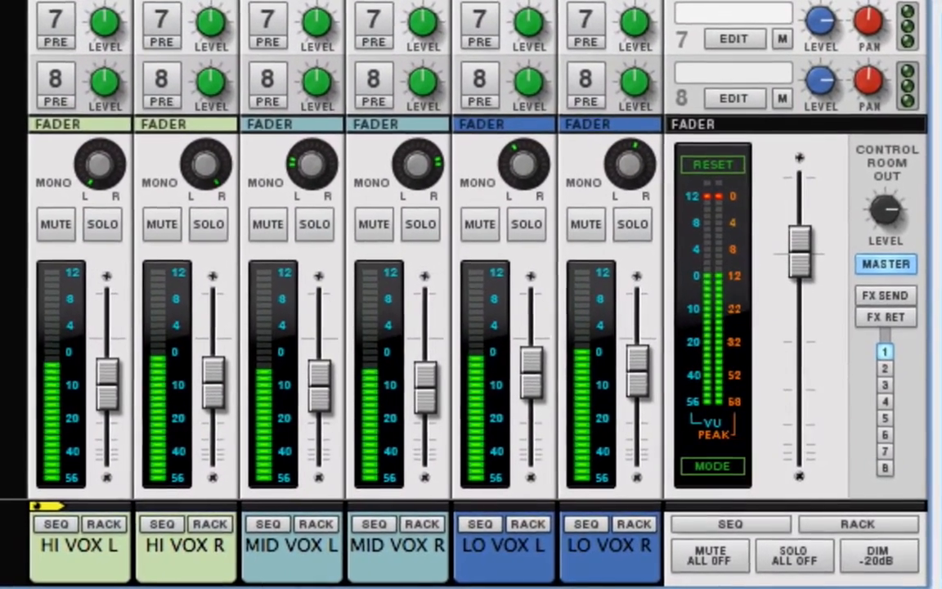
Scroll the mixer to show the HI, MID and LO VOX channel strips.
scroll(up, 3)
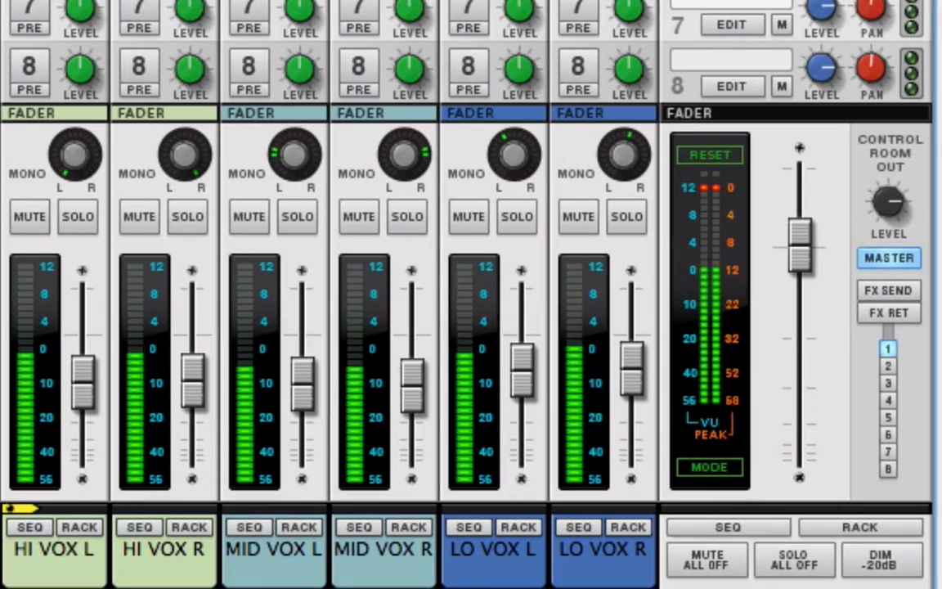